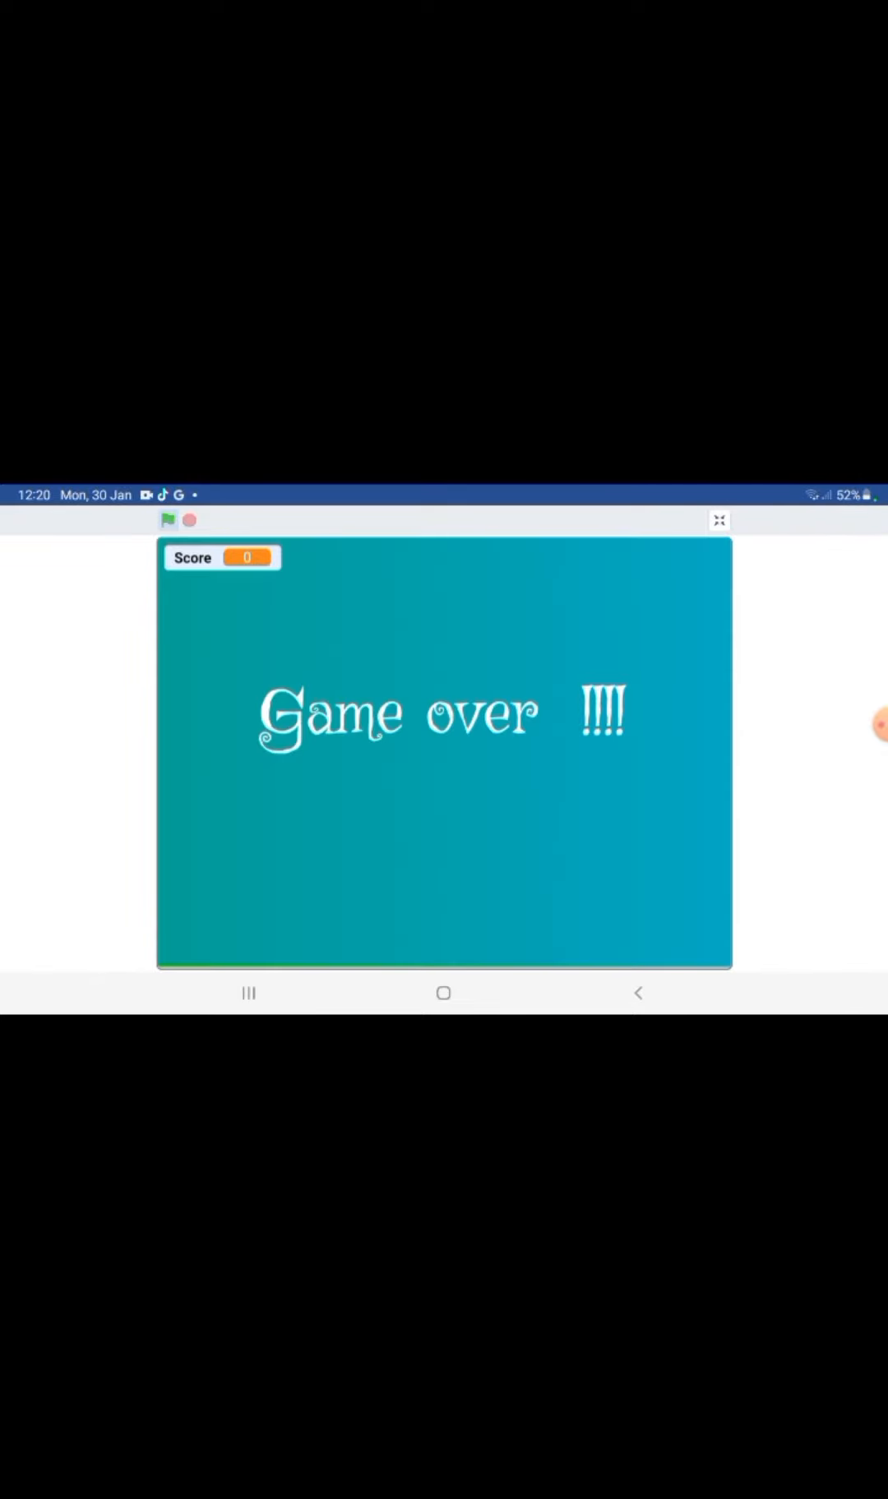
Restart the snake game from the Game over screen with the green flag, score back at 0.
{"action": "left_click", "coordinate": [168, 520]}
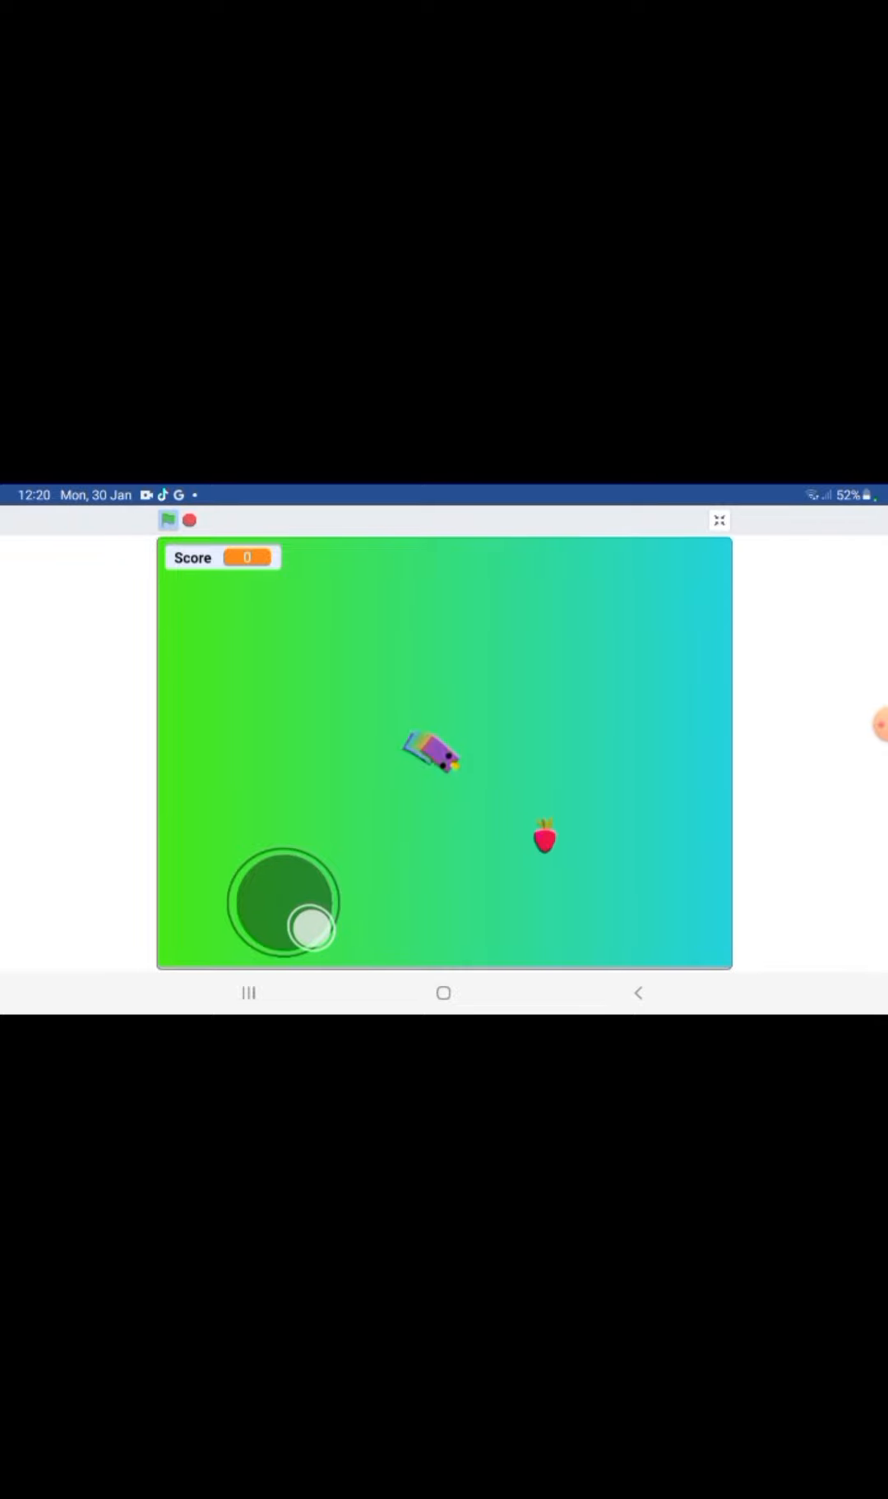
Steer the snake with the joystick onto the strawberry, raising the score from 0 to 1.
{"action": "left_click_drag", "start_coordinate": [310, 932], "coordinate": [283, 880]}
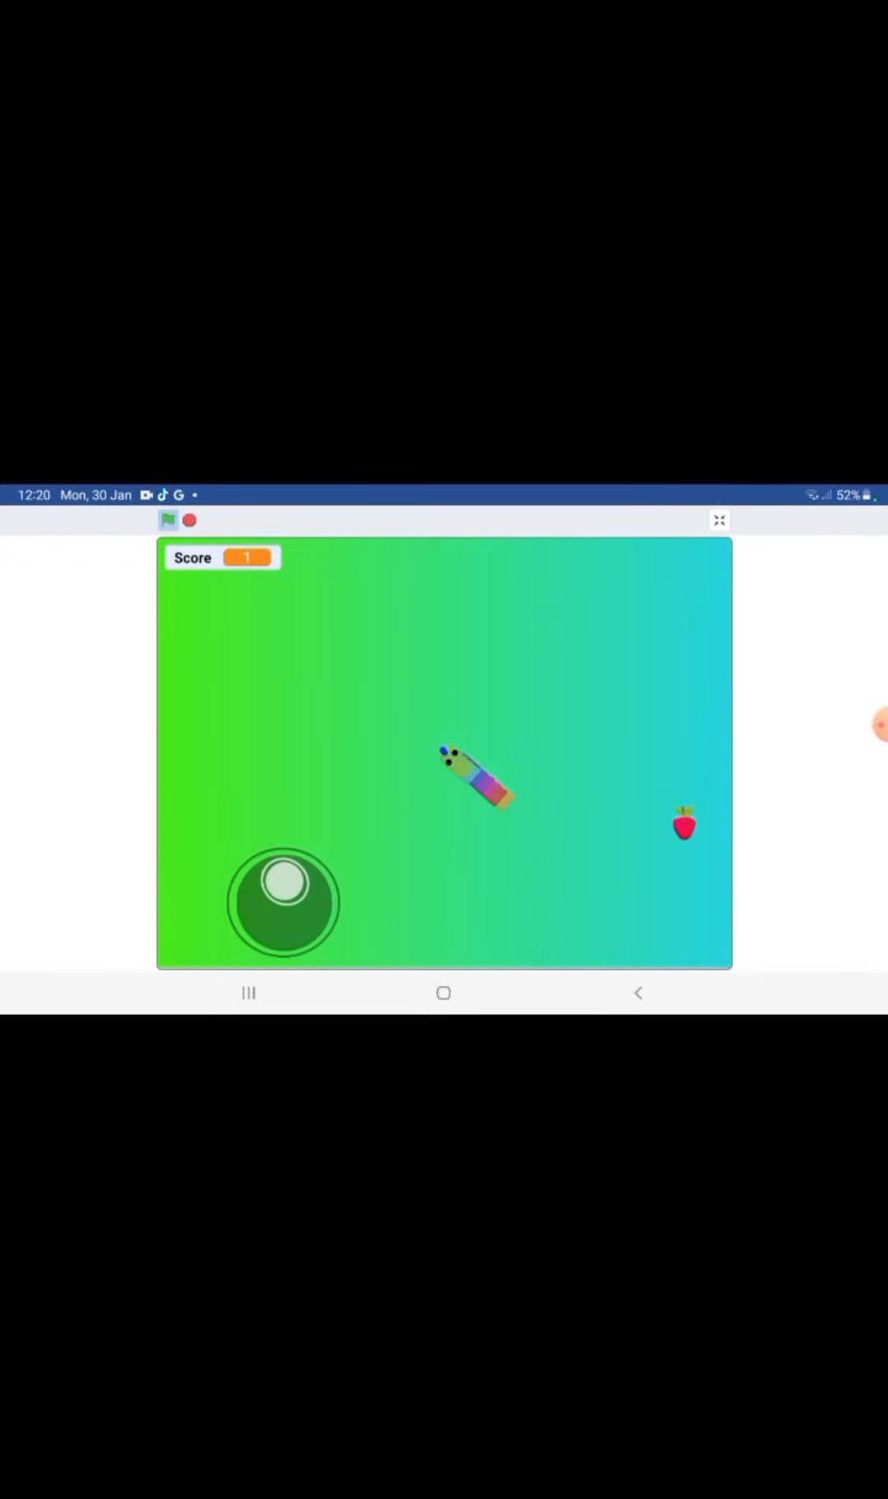